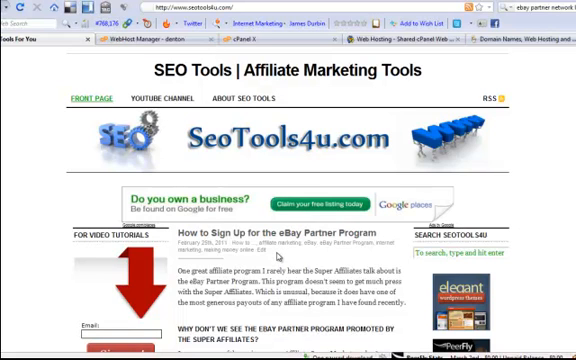
{"action": "mouse_move", "coordinate": [78, 296]}
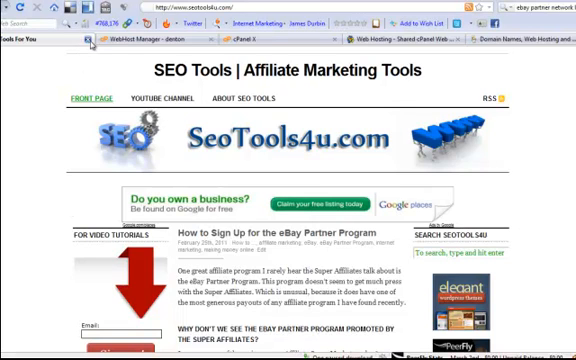
{"action": "mouse_move", "coordinate": [80, 56]}
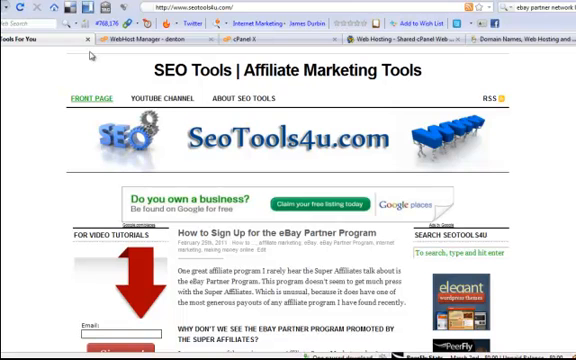
{"action": "mouse_move", "coordinate": [266, 38]}
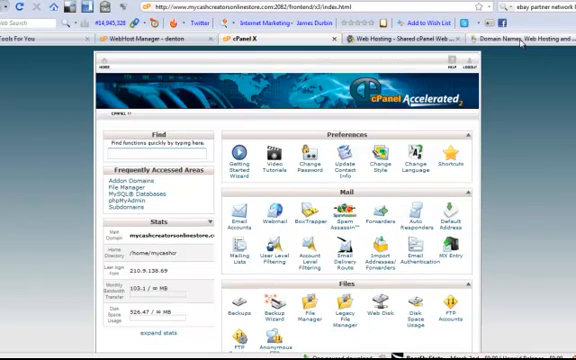
{"action": "mouse_move", "coordinate": [520, 42]}
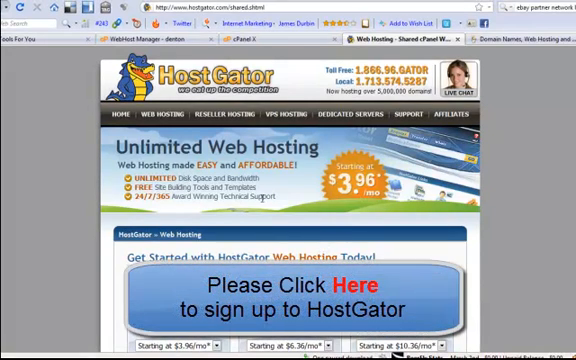
Step: Bring up HostGator's Hatchling, Baby and Business plan boxes with their prices
{"action": "left_click", "coordinate": [288, 290]}
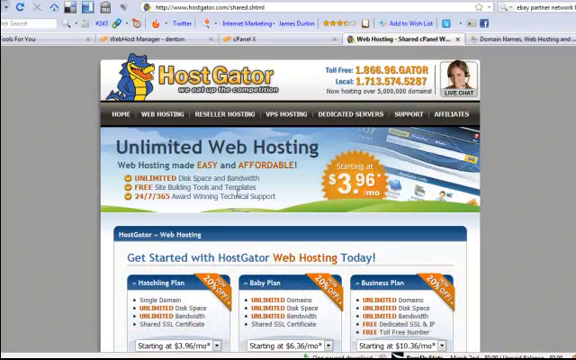
{"action": "mouse_move", "coordinate": [288, 212]}
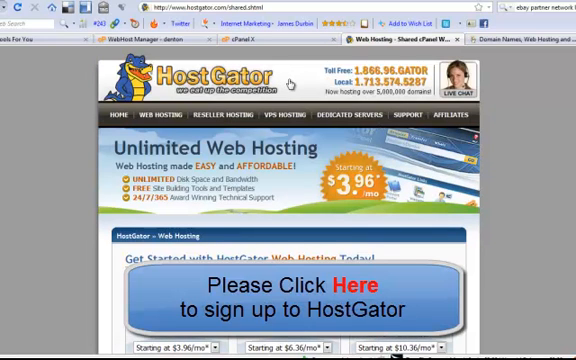
{"action": "mouse_move", "coordinate": [292, 80]}
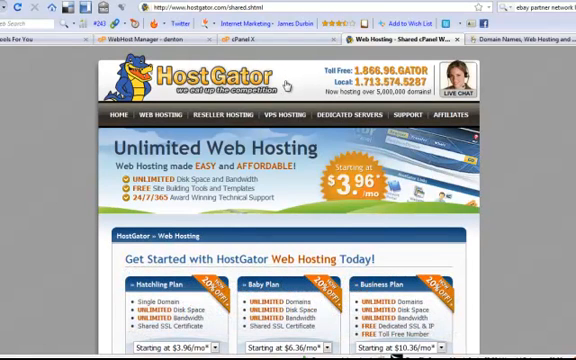
{"action": "mouse_move", "coordinate": [468, 148]}
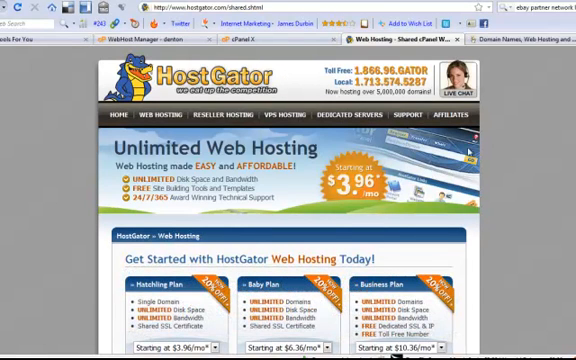
{"action": "scroll", "scroll_direction": "down", "scroll_amount": 3}
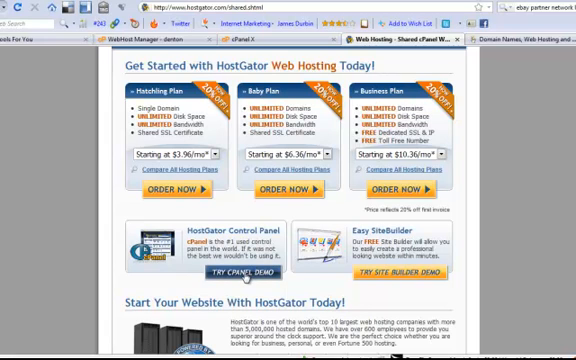
{"action": "mouse_move", "coordinate": [240, 270]}
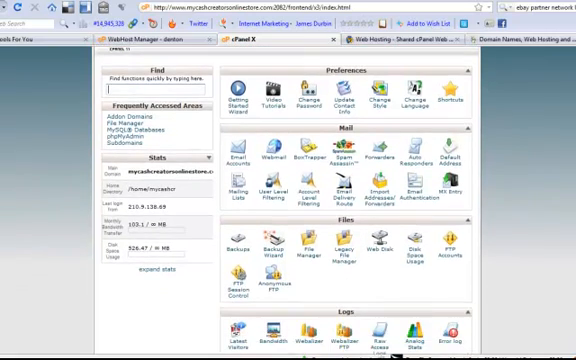
Step: Scroll through cPanel's Security, Domains, Databases and Advanced sections, then back up
{"action": "scroll", "scroll_direction": "down", "scroll_amount": 3}
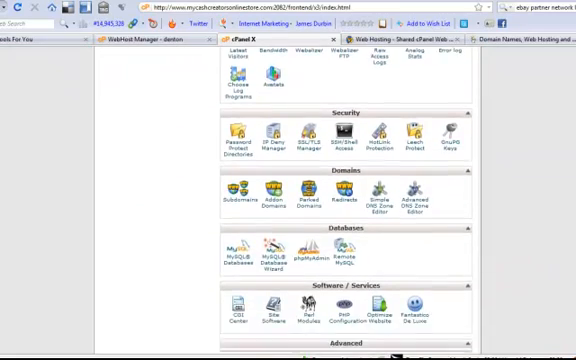
{"action": "scroll", "scroll_direction": "down", "scroll_amount": 3}
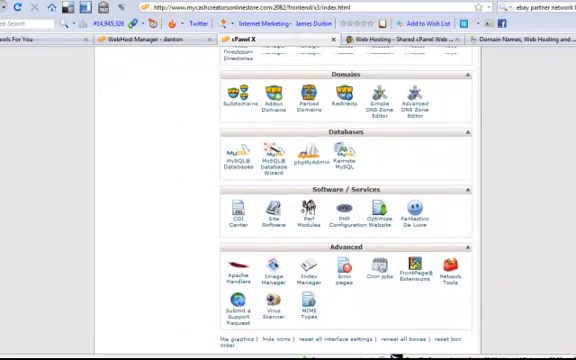
{"action": "scroll", "scroll_direction": "up", "scroll_amount": 3}
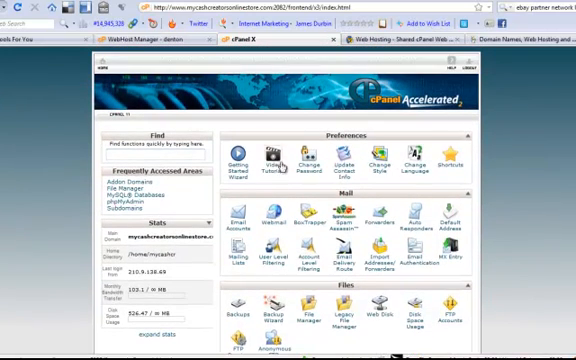
Step: Browse the cPanel 11 video tutorials list from MySQL down to Web Disk and Branding
{"action": "left_click", "coordinate": [280, 160]}
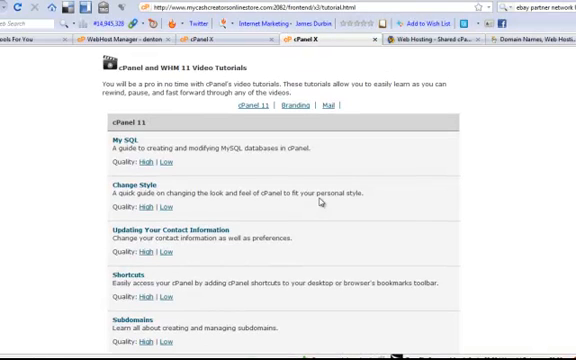
{"action": "mouse_move", "coordinate": [124, 146]}
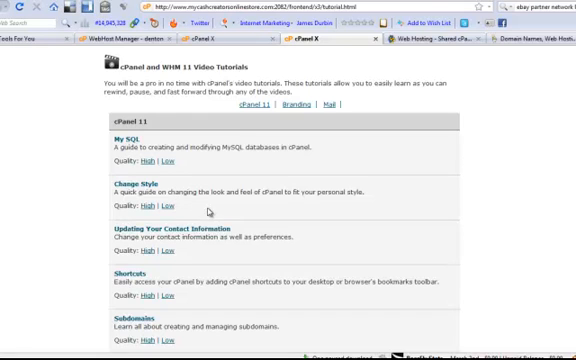
{"action": "scroll", "scroll_direction": "down", "scroll_amount": 3}
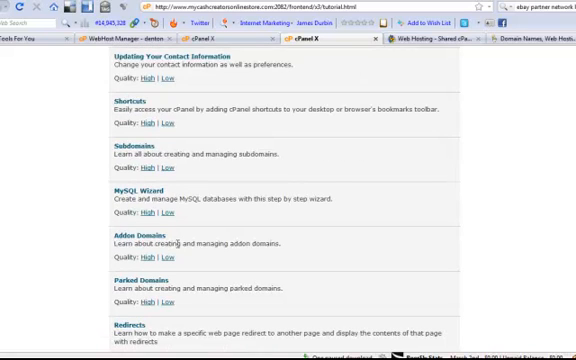
{"action": "scroll", "scroll_direction": "down", "scroll_amount": 3}
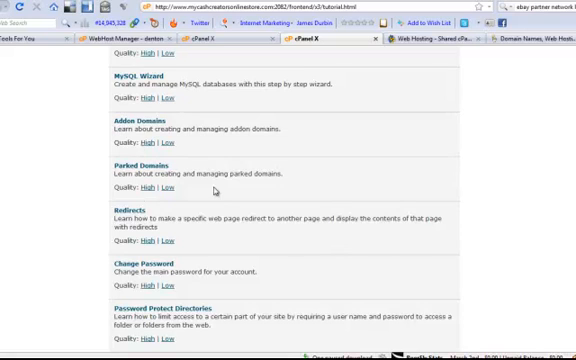
{"action": "scroll", "scroll_direction": "down", "scroll_amount": 3}
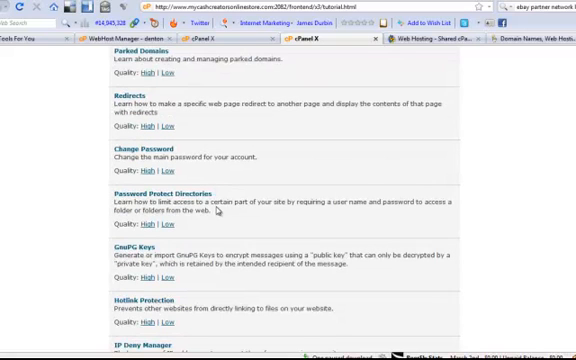
{"action": "scroll", "scroll_direction": "down", "scroll_amount": 3}
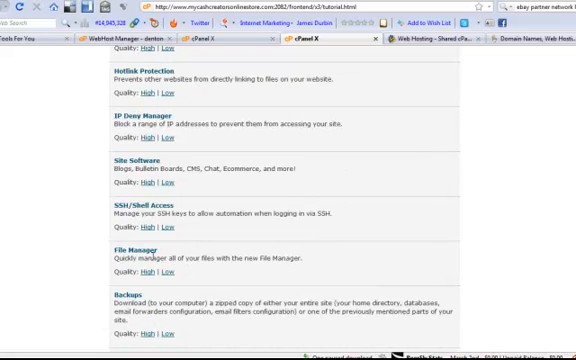
{"action": "scroll", "scroll_direction": "down", "scroll_amount": 3}
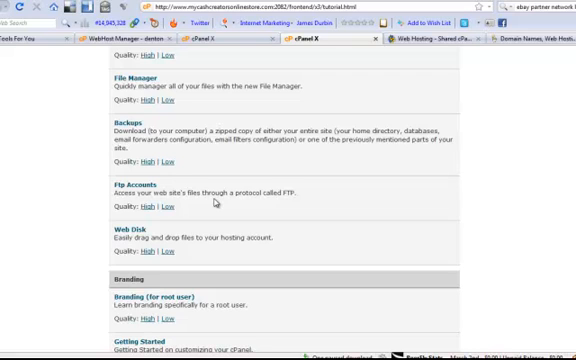
{"action": "scroll", "scroll_direction": "down", "scroll_amount": 3}
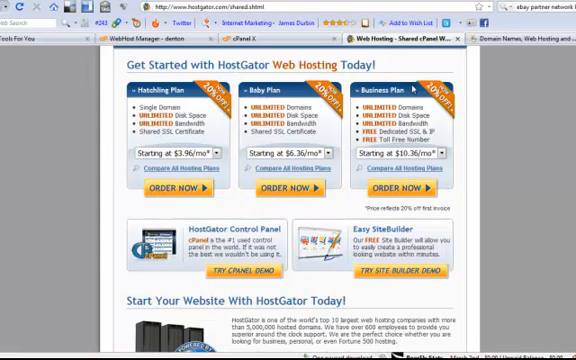
Step: Scroll back up to HostGator's hosting plans with their prices and order options
{"action": "scroll", "scroll_direction": "up", "scroll_amount": 3}
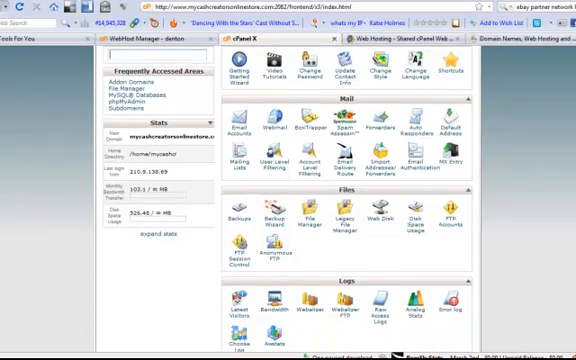
Step: Reach the Domains section and bring up the Addon Domains creation form
{"action": "scroll", "scroll_direction": "down", "scroll_amount": 3}
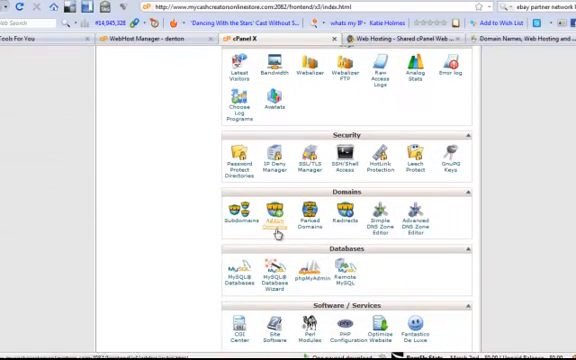
{"action": "left_click", "coordinate": [264, 216]}
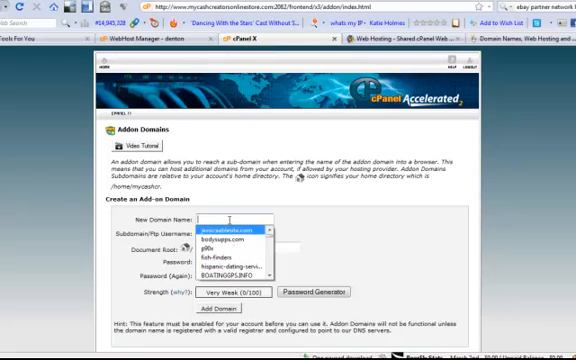
Step: Enter 'newdom' as the new domain name in the Create an Addon Domain form
{"action": "type", "text": "newdom"}
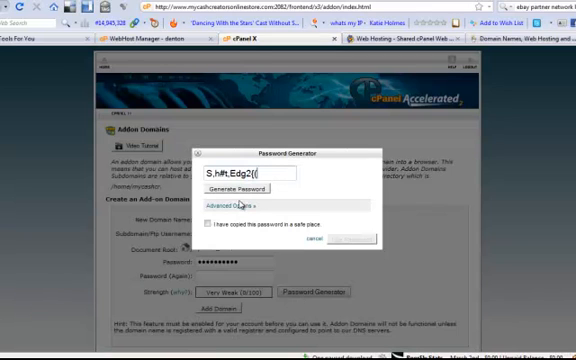
Step: Generate a random password and use it for the add-on domain's account
{"action": "left_click", "coordinate": [244, 190]}
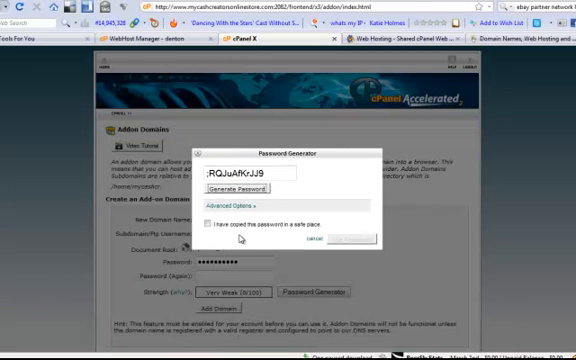
{"action": "left_click", "coordinate": [210, 224]}
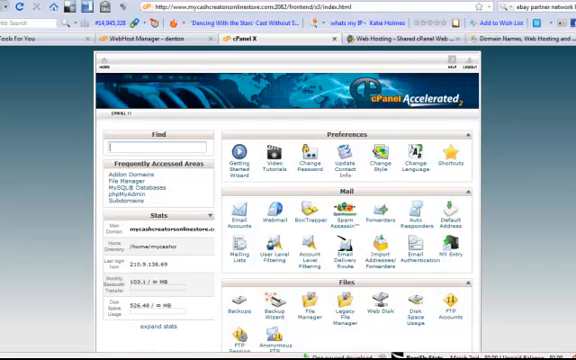
Step: Scroll the cPanel home page down past its Preferences, Mail and Files sections
{"action": "scroll", "scroll_direction": "down", "scroll_amount": 3}
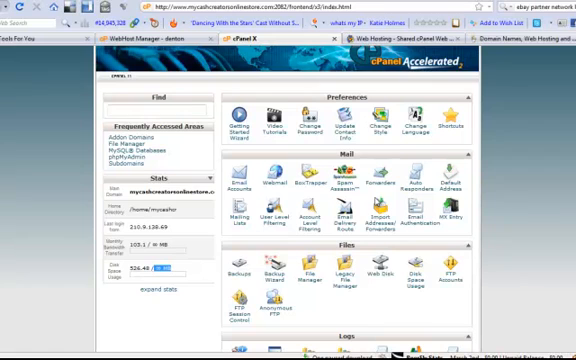